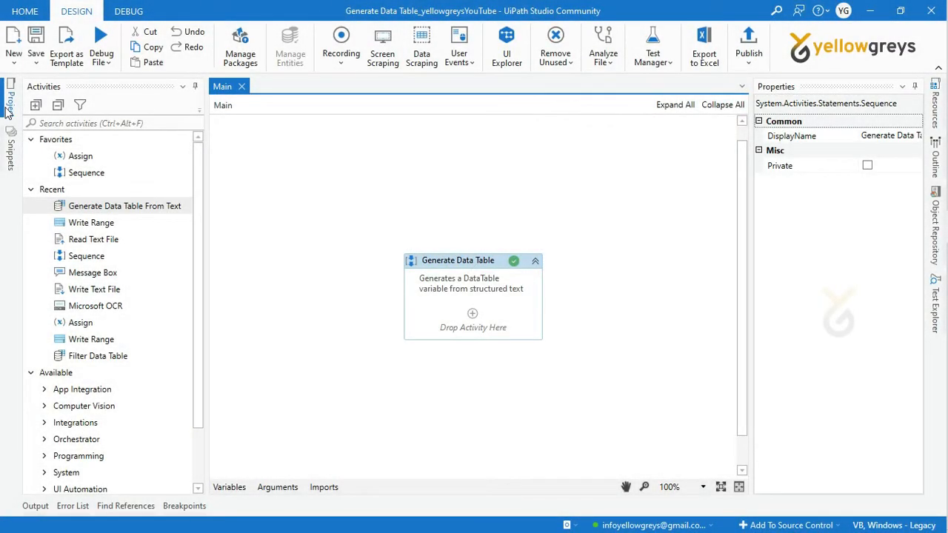
Open Sample.txt from the project files to inspect its header and data, then close it
{"action": "left_click", "coordinate": [9, 100]}
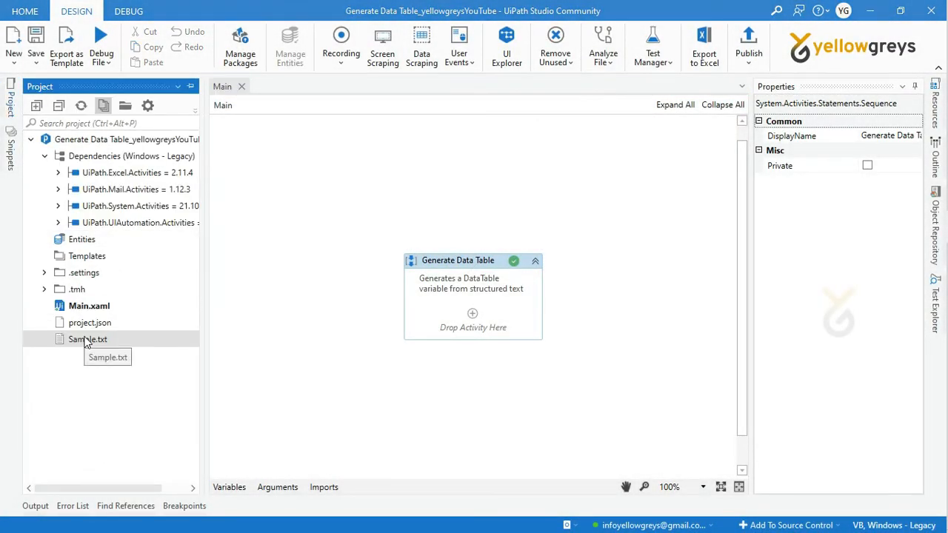
{"action": "double_click", "coordinate": [87, 339]}
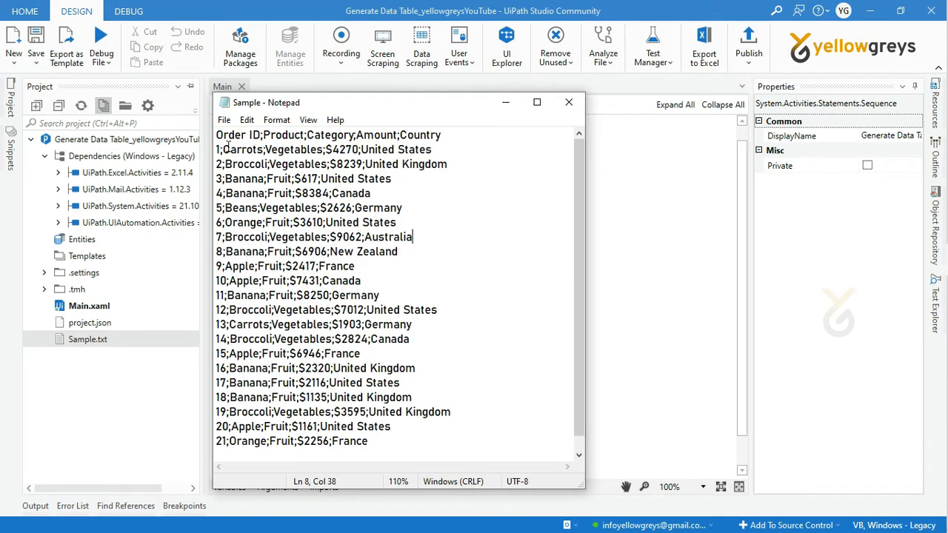
{"action": "left_click_drag", "start_coordinate": [294, 135], "coordinate": [443, 135]}
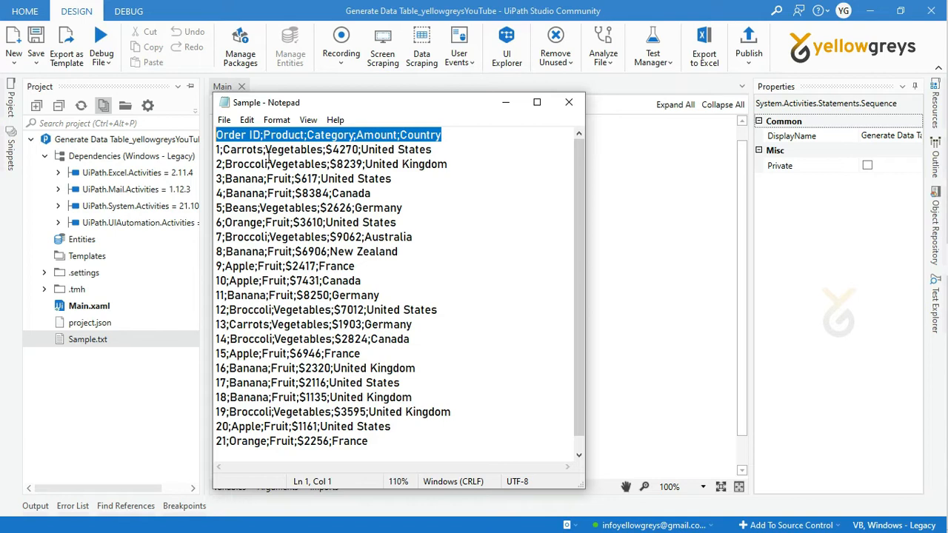
{"action": "mouse_move", "coordinate": [443, 339]}
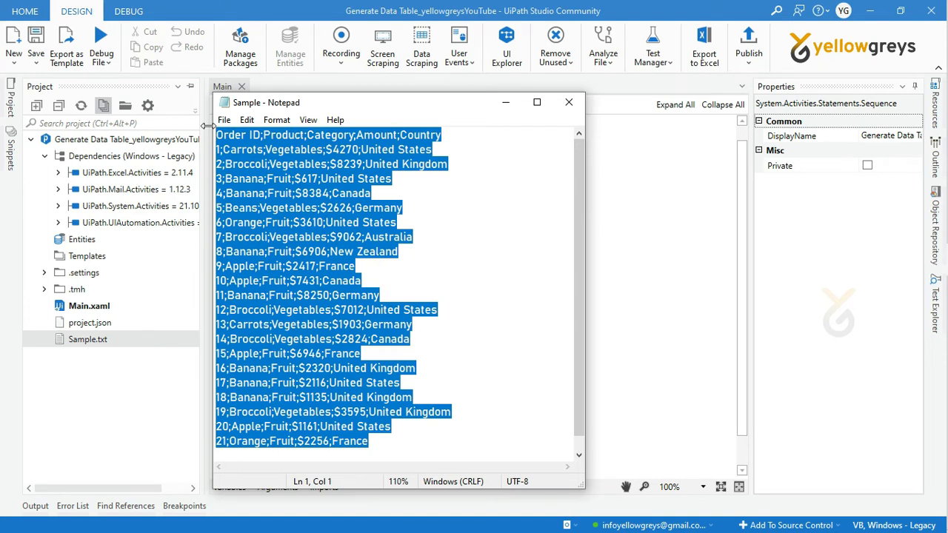
{"action": "mouse_move", "coordinate": [385, 117]}
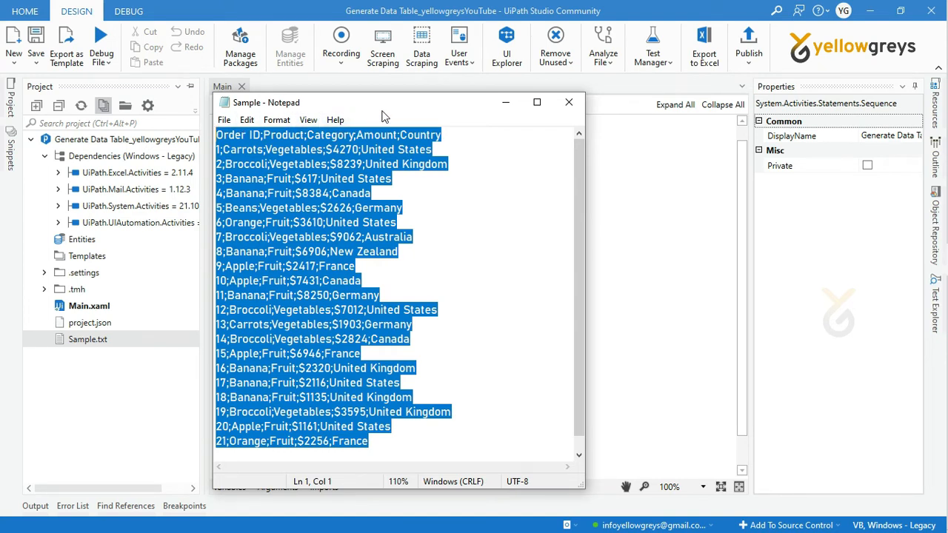
{"action": "mouse_move", "coordinate": [383, 116]}
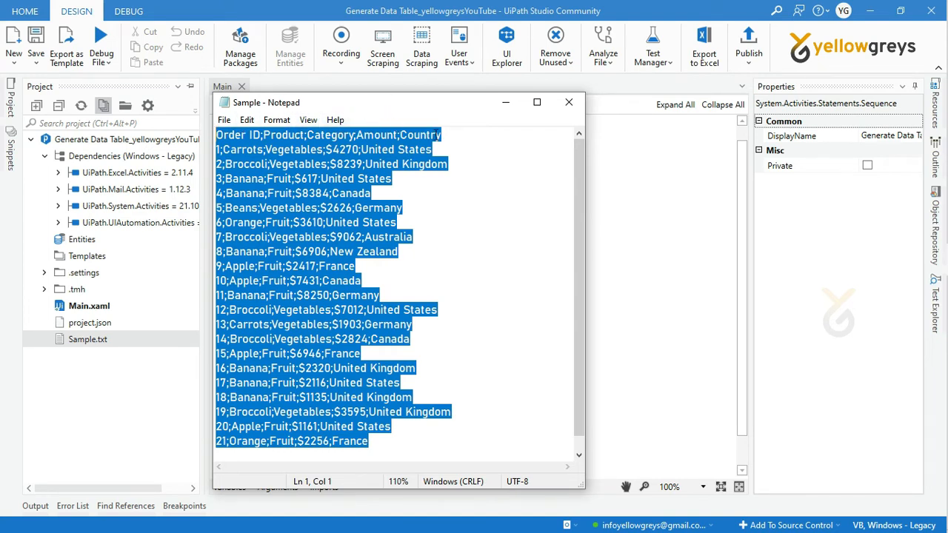
{"action": "left_click", "coordinate": [569, 103]}
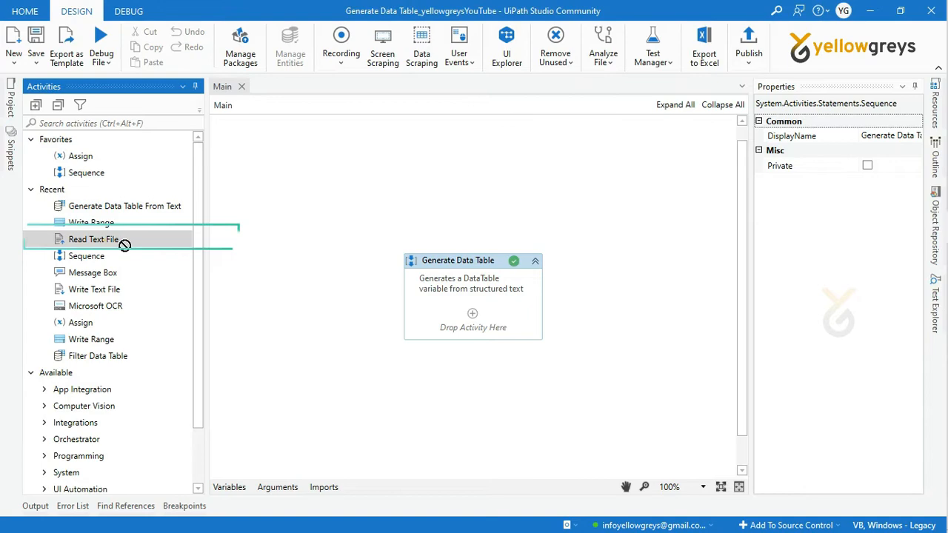
Add a Read Text File activity reading Sample.txt into a new str_Text variable
{"action": "left_click_drag", "start_coordinate": [94, 239], "coordinate": [473, 327]}
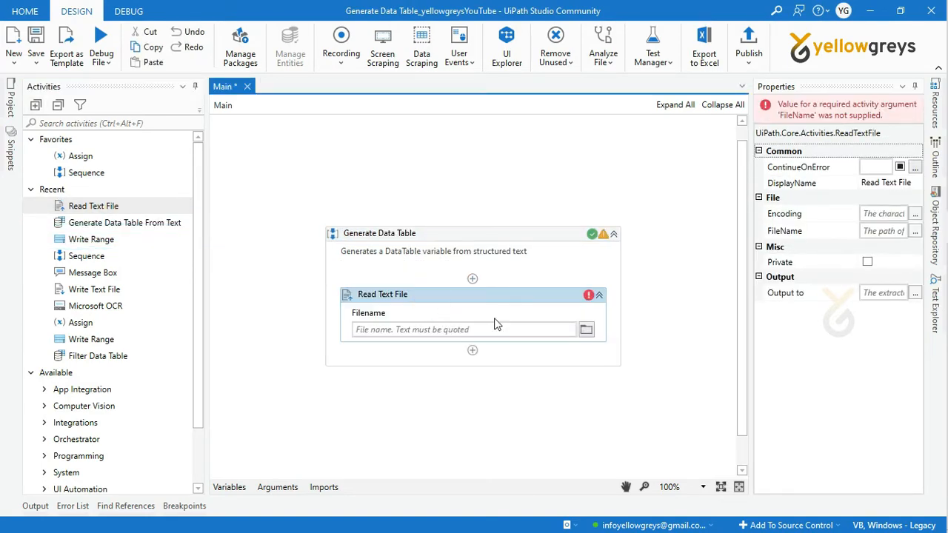
{"action": "left_click", "coordinate": [586, 330]}
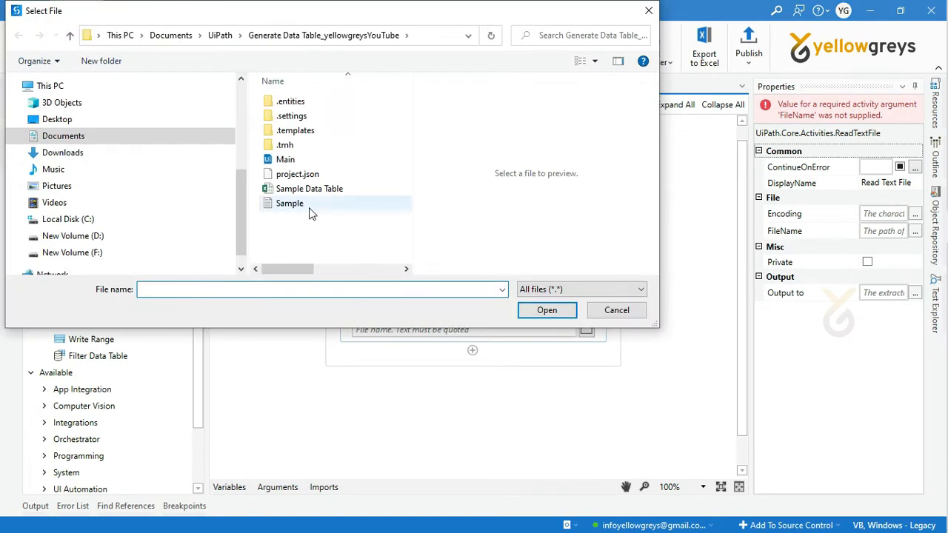
{"action": "left_click", "coordinate": [290, 203]}
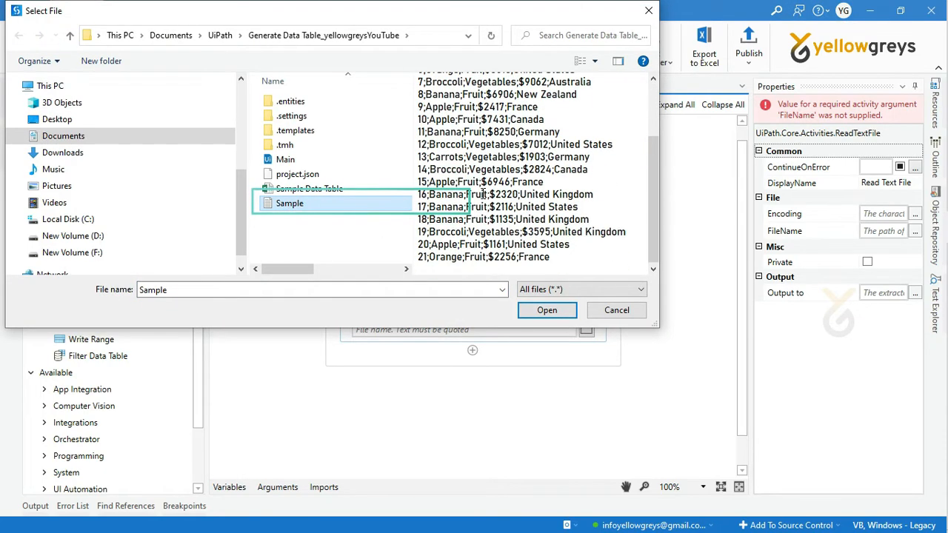
{"action": "left_click", "coordinate": [547, 309]}
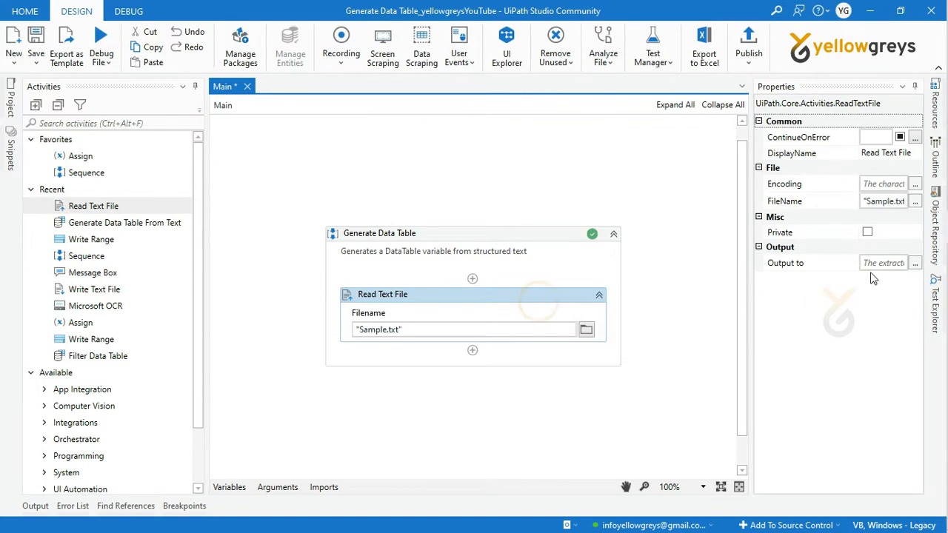
{"action": "left_click", "coordinate": [916, 263]}
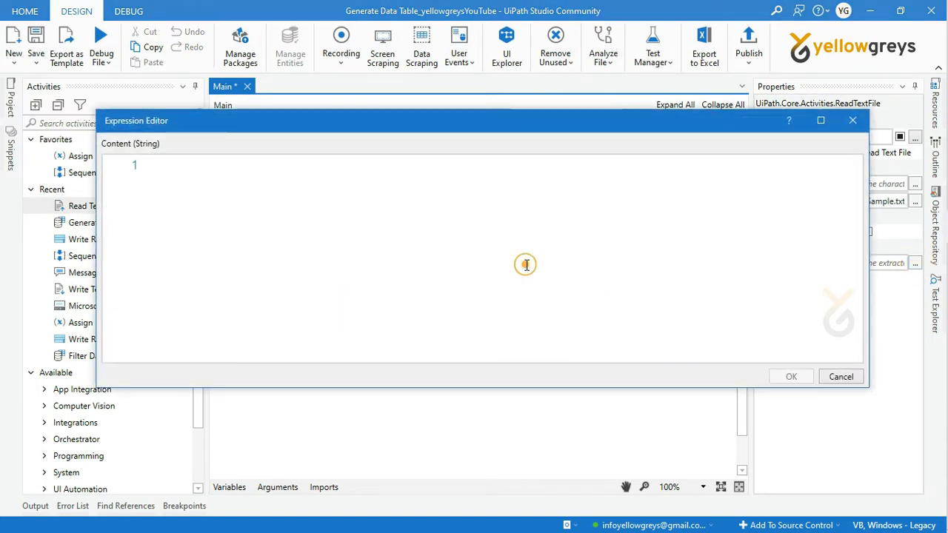
{"action": "type", "text": "Set Var: str"}
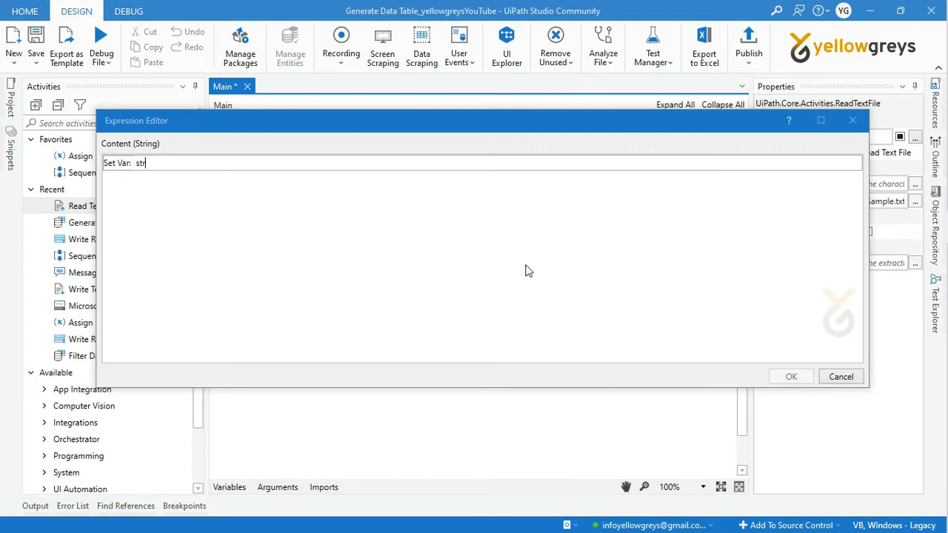
{"action": "type", "text": "_Text"}
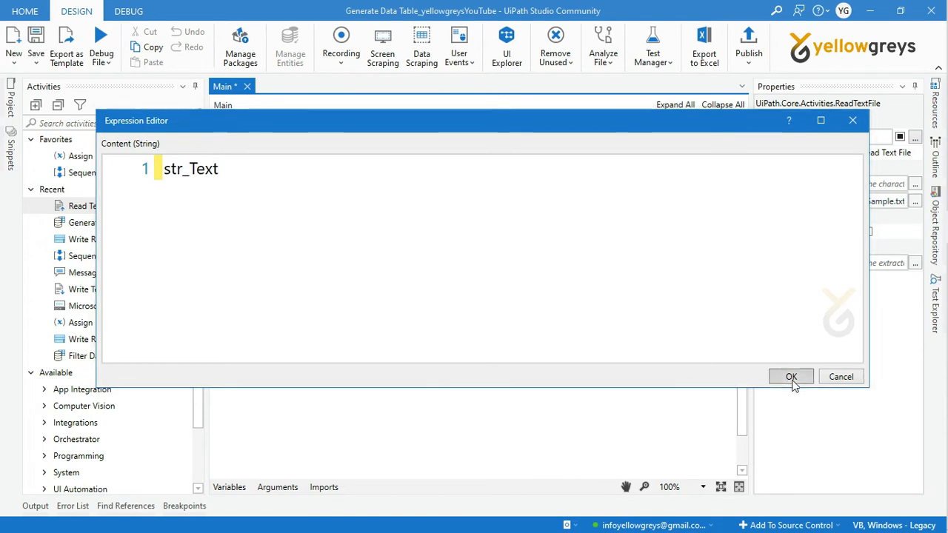
{"action": "left_click", "coordinate": [792, 376]}
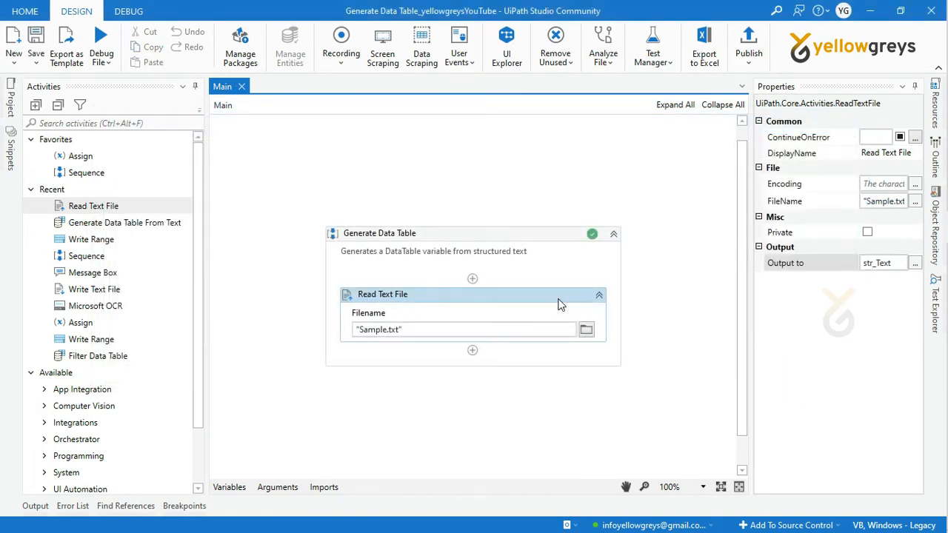
Add Generate Data Table From Text below Read Text File with str_Text as input
{"action": "left_click", "coordinate": [124, 222]}
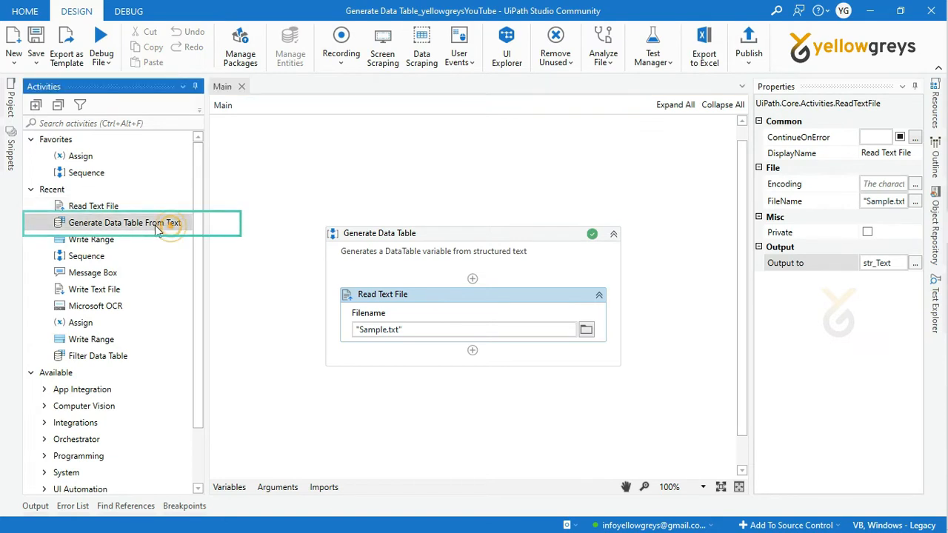
{"action": "left_click_drag", "start_coordinate": [125, 222], "coordinate": [472, 350]}
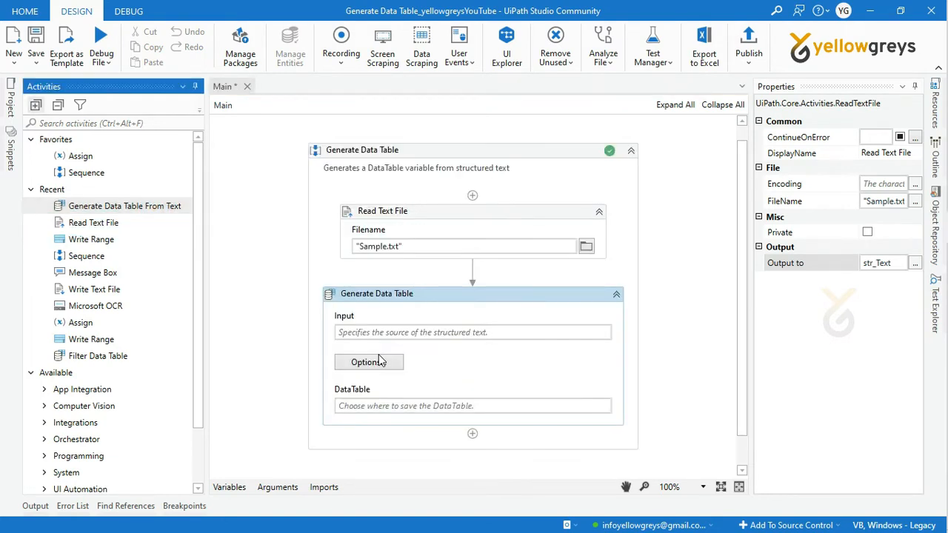
{"action": "left_click", "coordinate": [377, 293]}
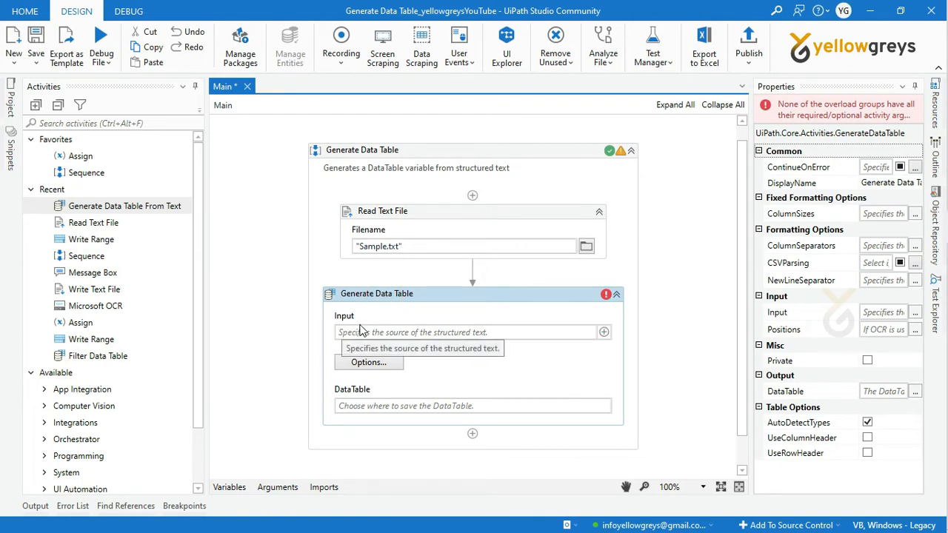
{"action": "mouse_move", "coordinate": [456, 337]}
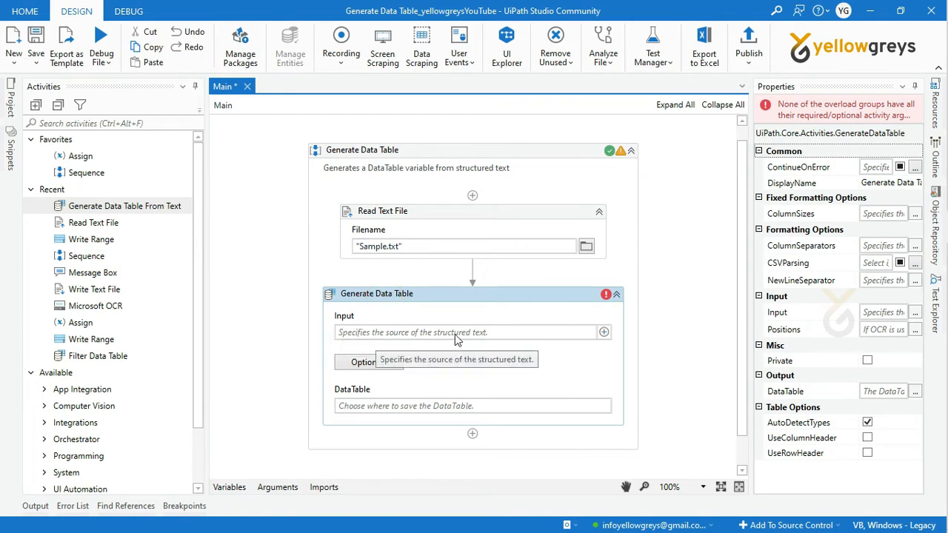
{"action": "type", "text": "str"}
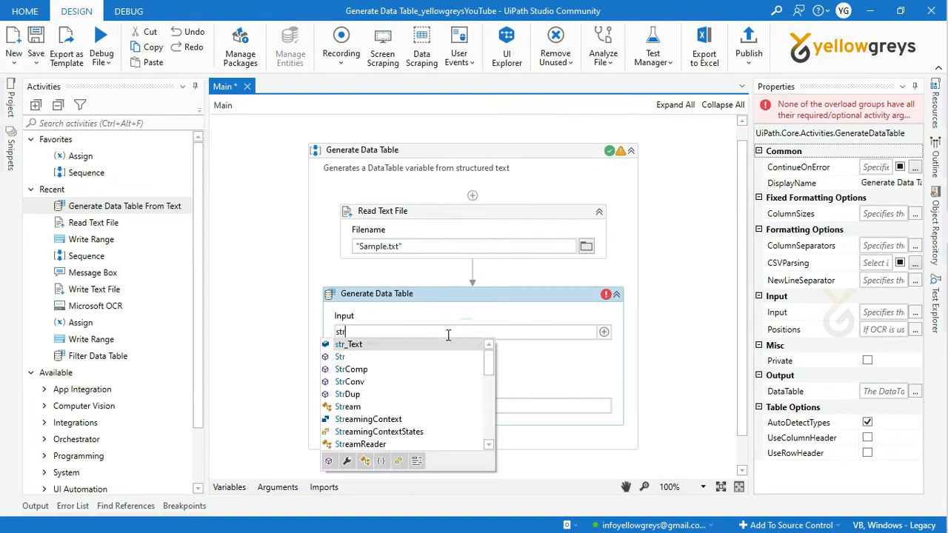
{"action": "left_click", "coordinate": [348, 344]}
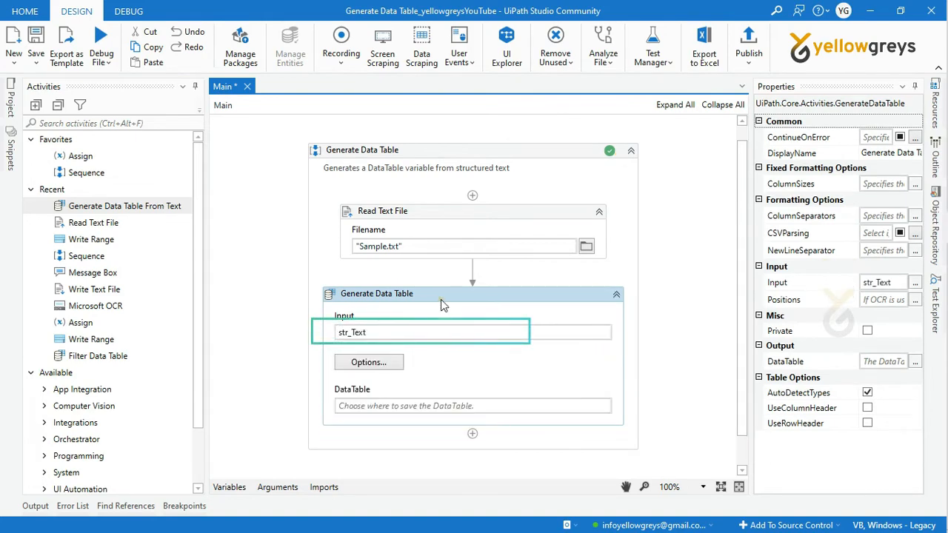
{"action": "left_click", "coordinate": [368, 362]}
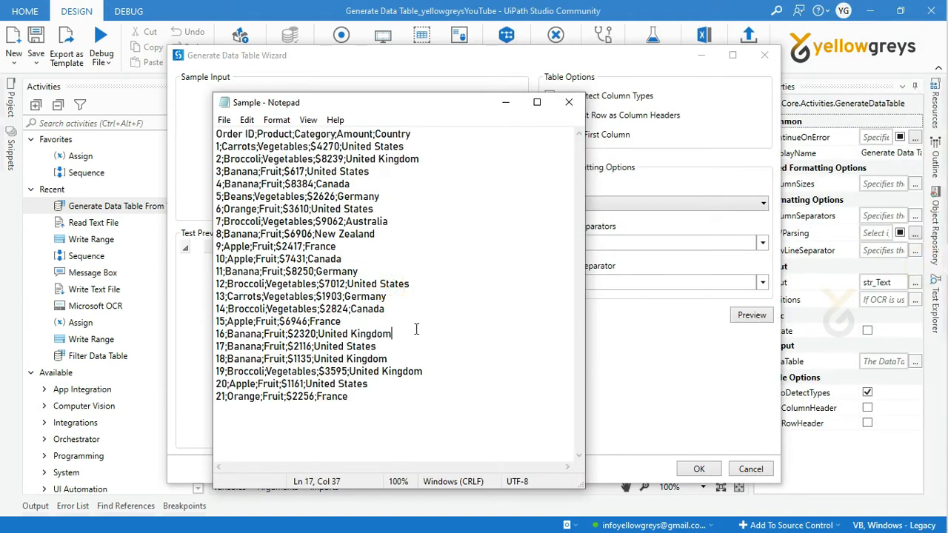
Disable column type detection, use column headers, and parse as semicolon-separated CSV
{"action": "key", "text": "ctrl+a"}
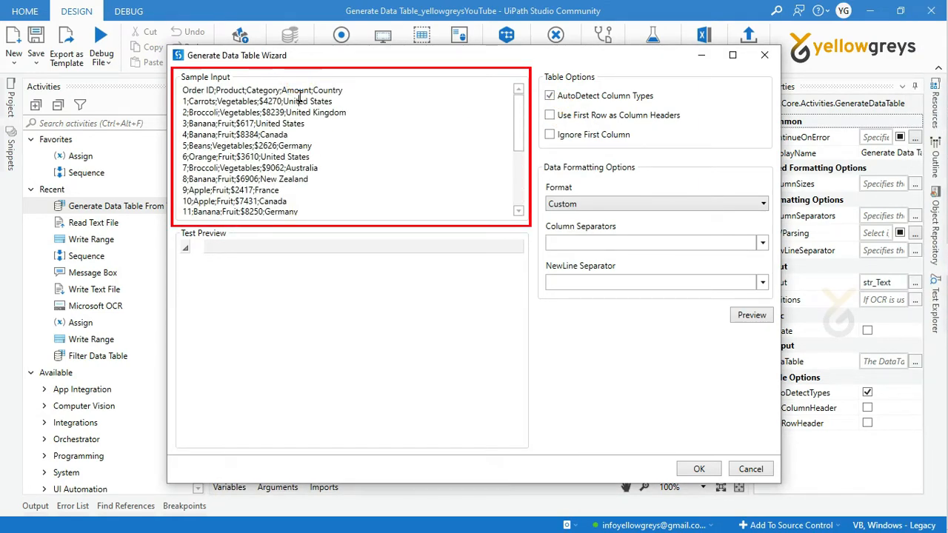
{"action": "left_click", "coordinate": [550, 96]}
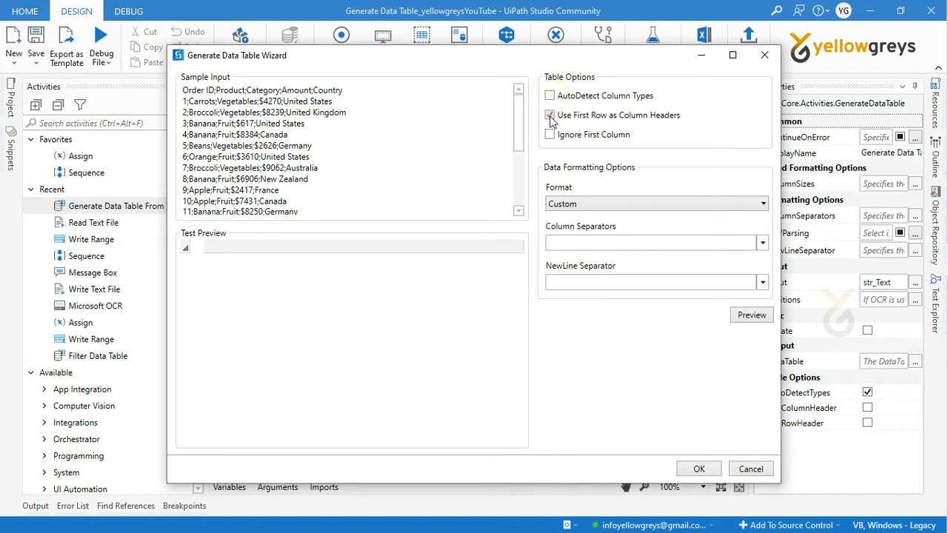
{"action": "left_click", "coordinate": [549, 115]}
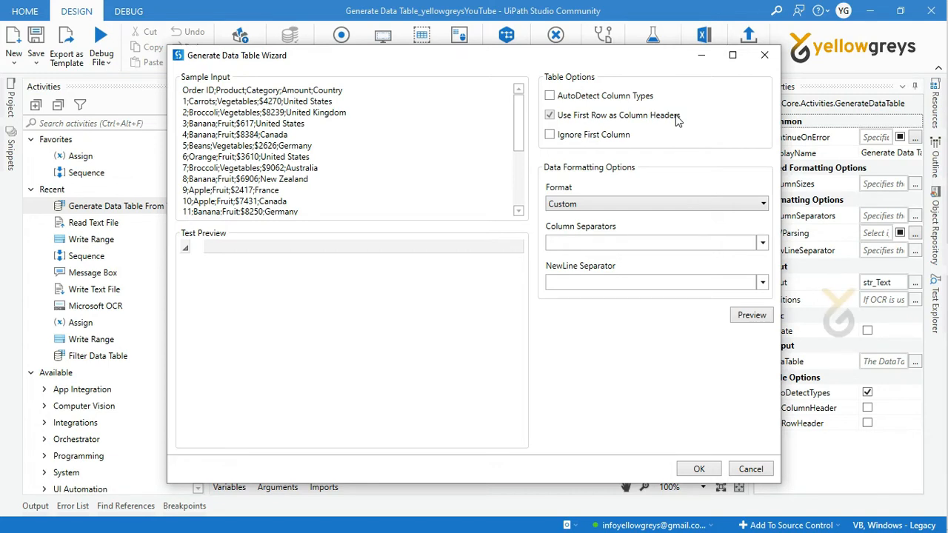
{"action": "mouse_move", "coordinate": [591, 176]}
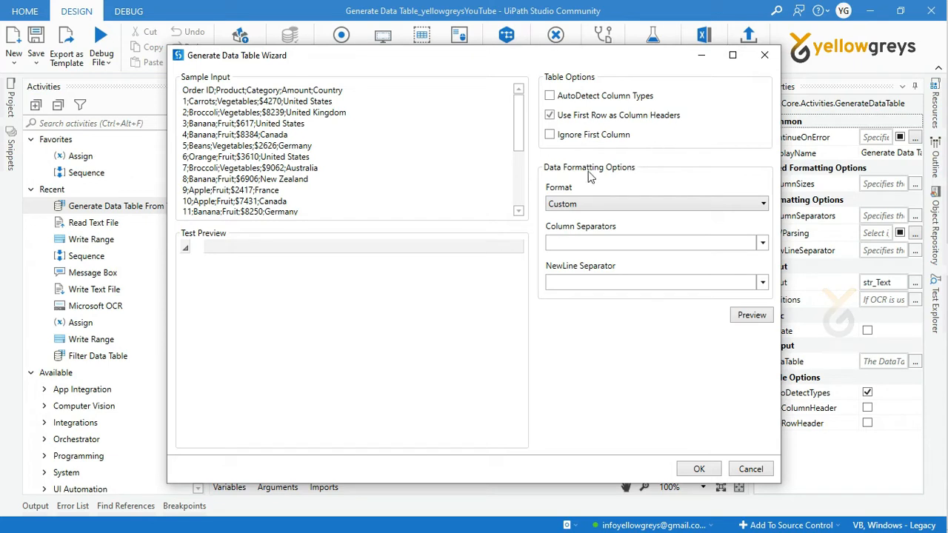
{"action": "mouse_move", "coordinate": [639, 177]}
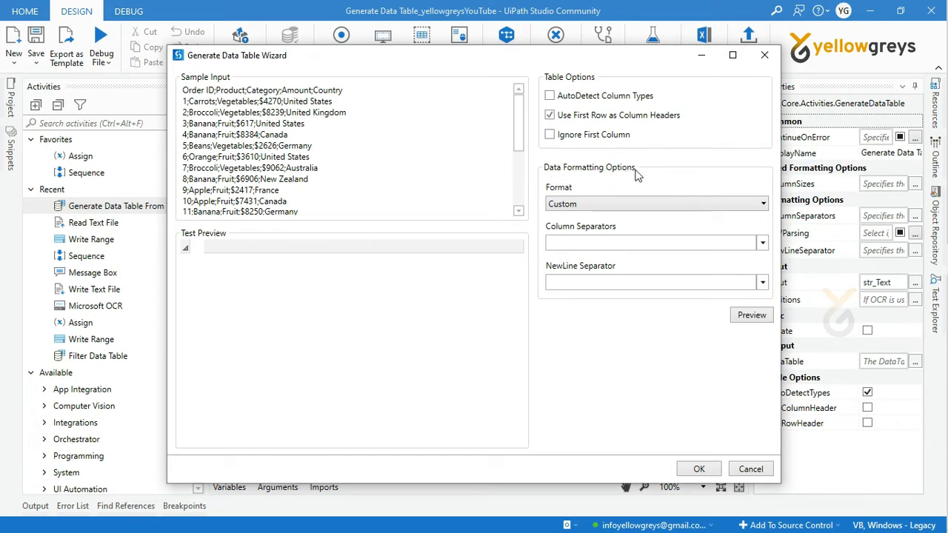
{"action": "mouse_move", "coordinate": [648, 207]}
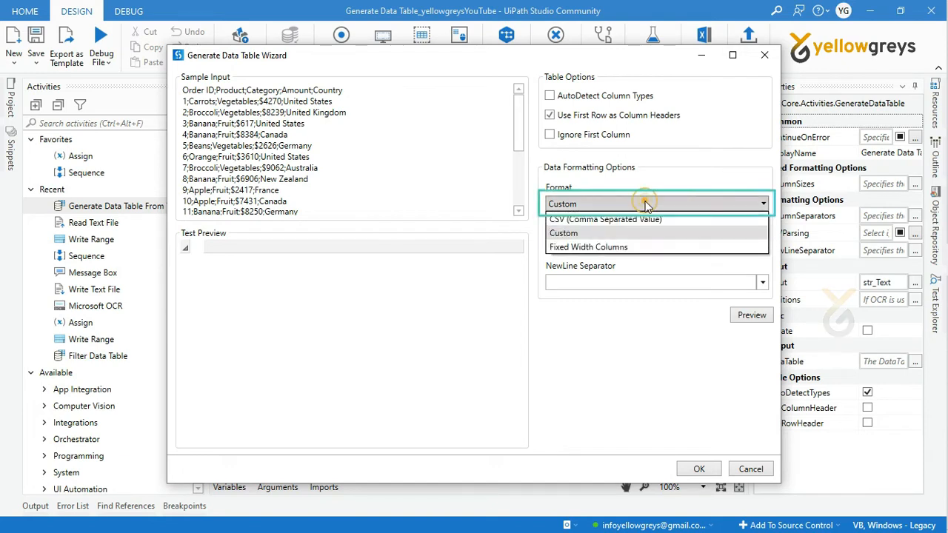
{"action": "mouse_move", "coordinate": [649, 224]}
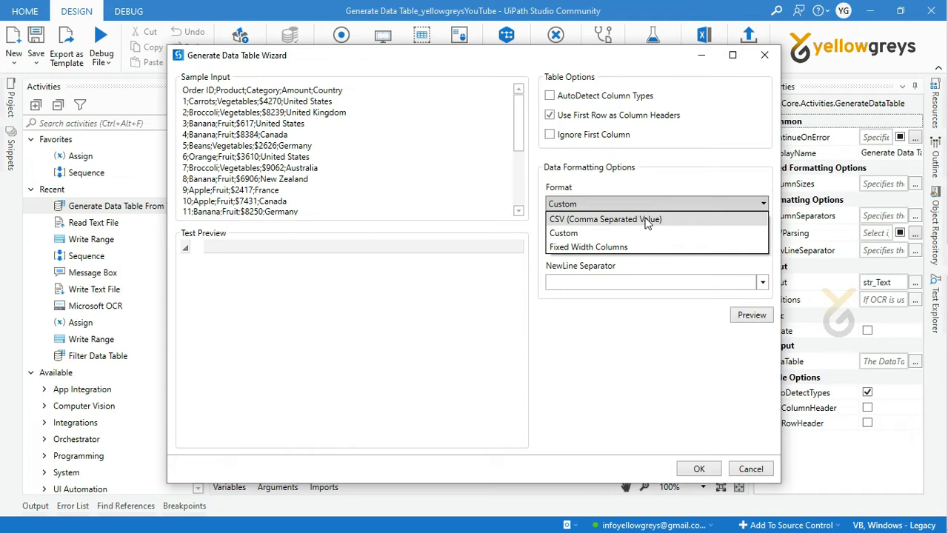
{"action": "left_click", "coordinate": [605, 218]}
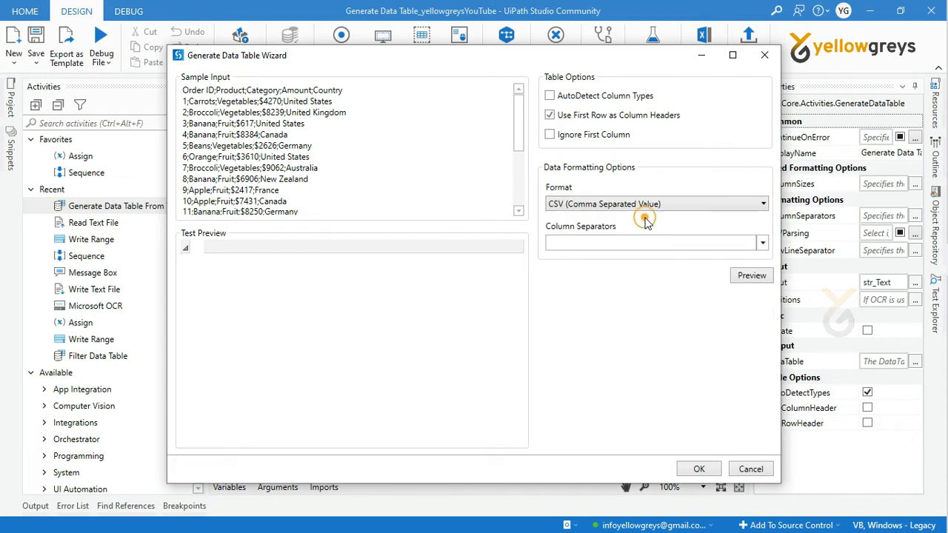
{"action": "mouse_move", "coordinate": [644, 219]}
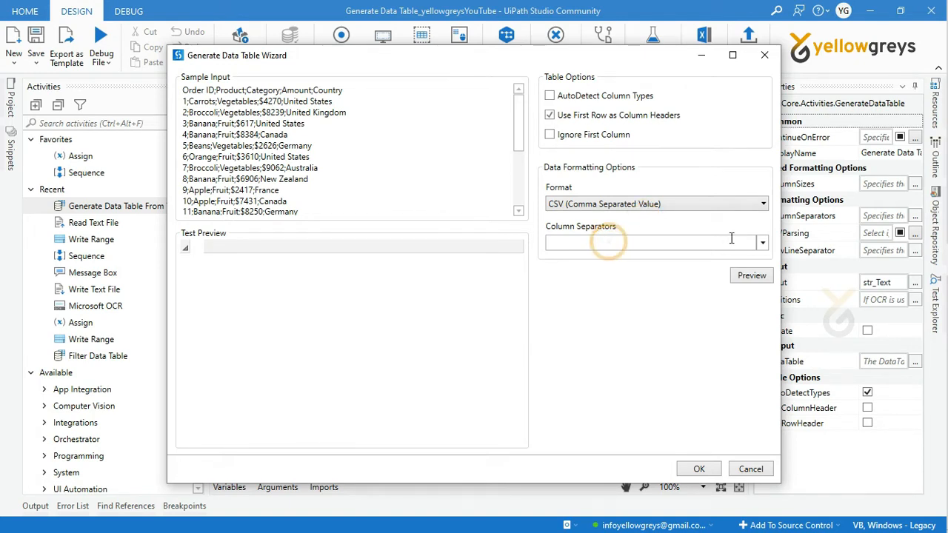
{"action": "left_click", "coordinate": [763, 243]}
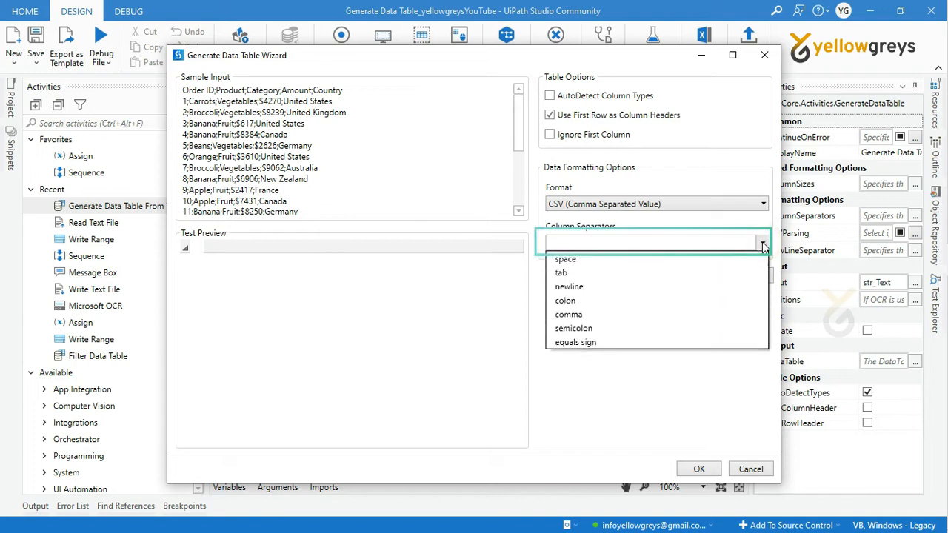
{"action": "left_click", "coordinate": [574, 328]}
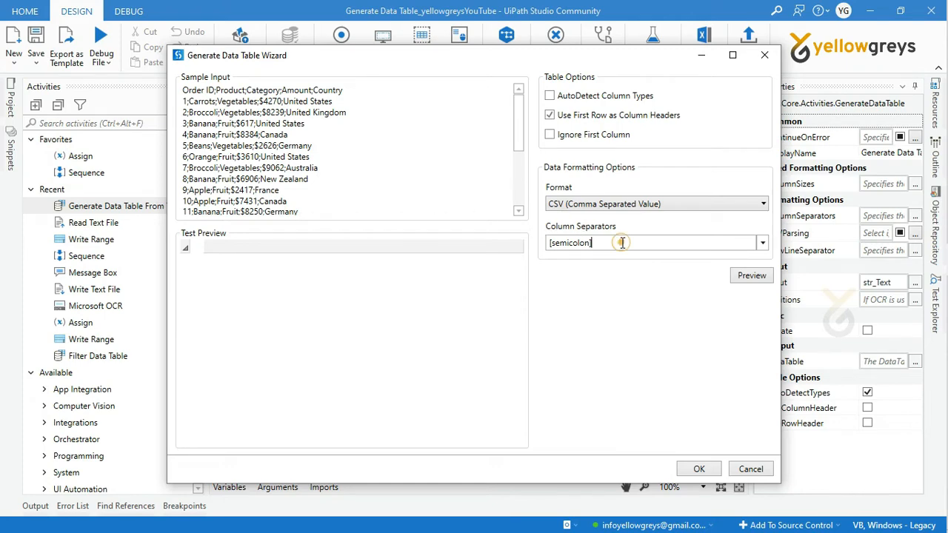
{"action": "mouse_move", "coordinate": [745, 286]}
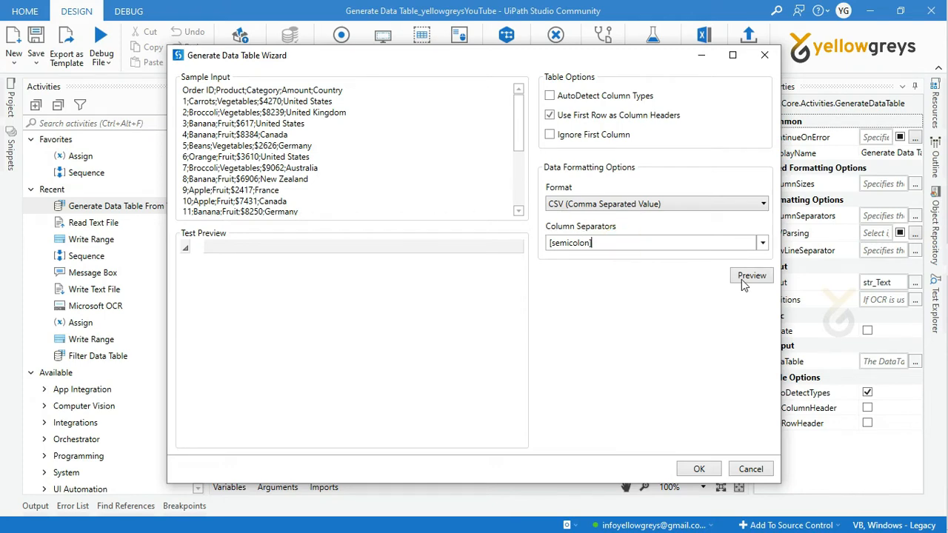
Preview the five-column order table, clear the sample input, and apply the wizard settings
{"action": "left_click", "coordinate": [752, 275]}
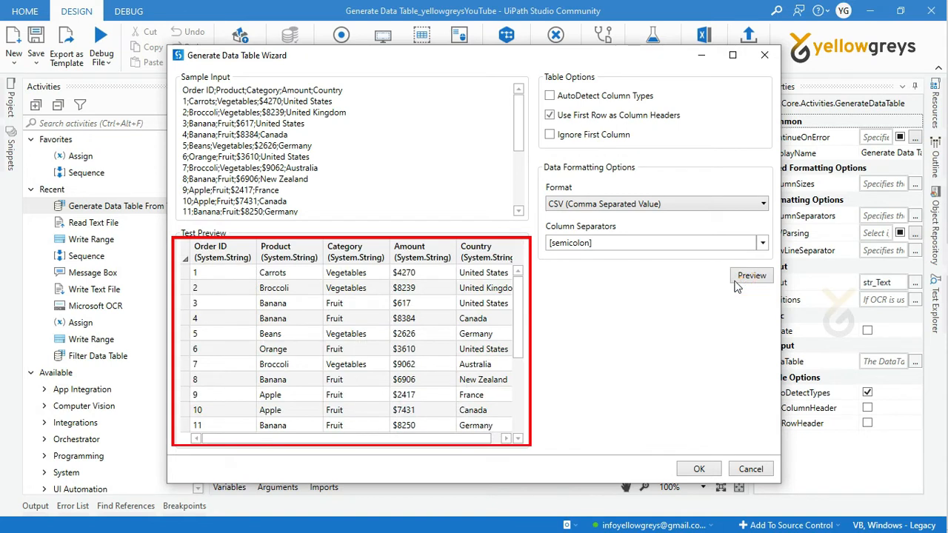
{"action": "mouse_move", "coordinate": [208, 261]}
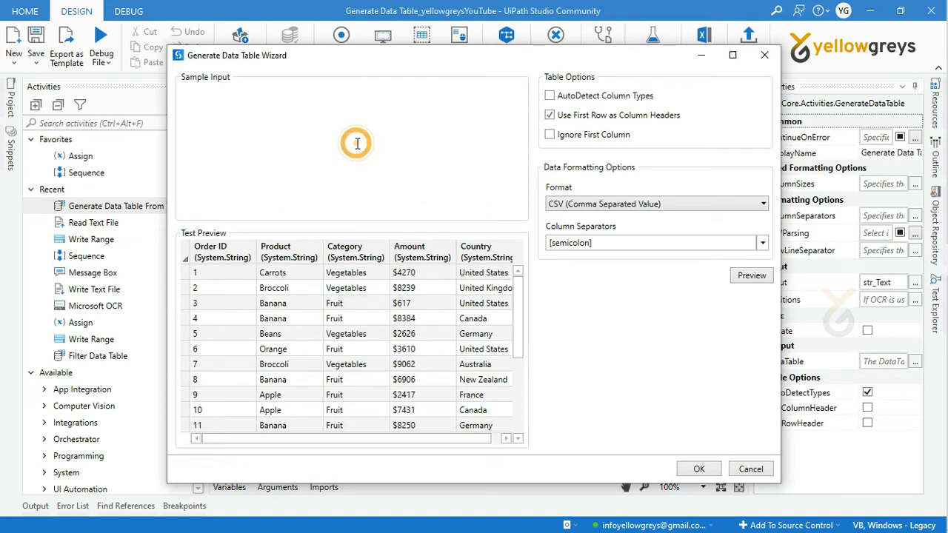
{"action": "left_click", "coordinate": [357, 143]}
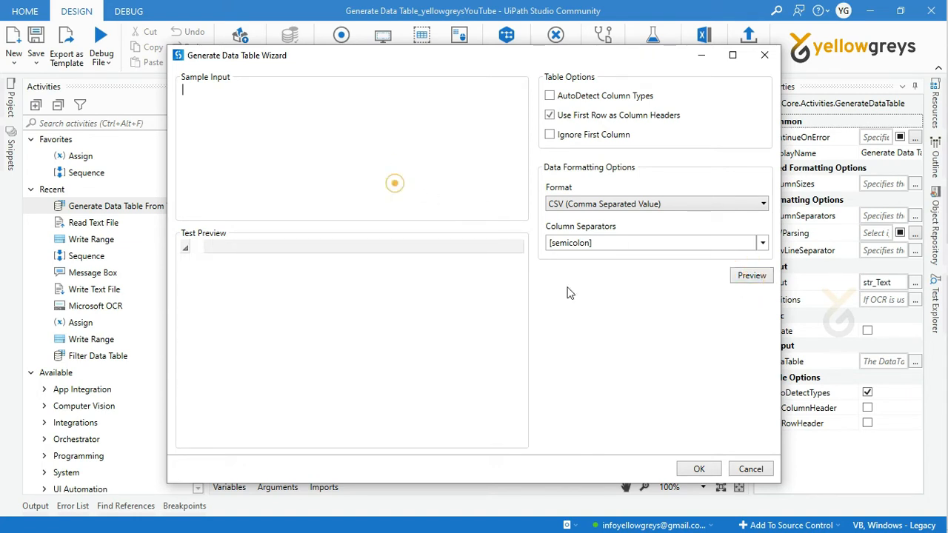
{"action": "left_click", "coordinate": [698, 468]}
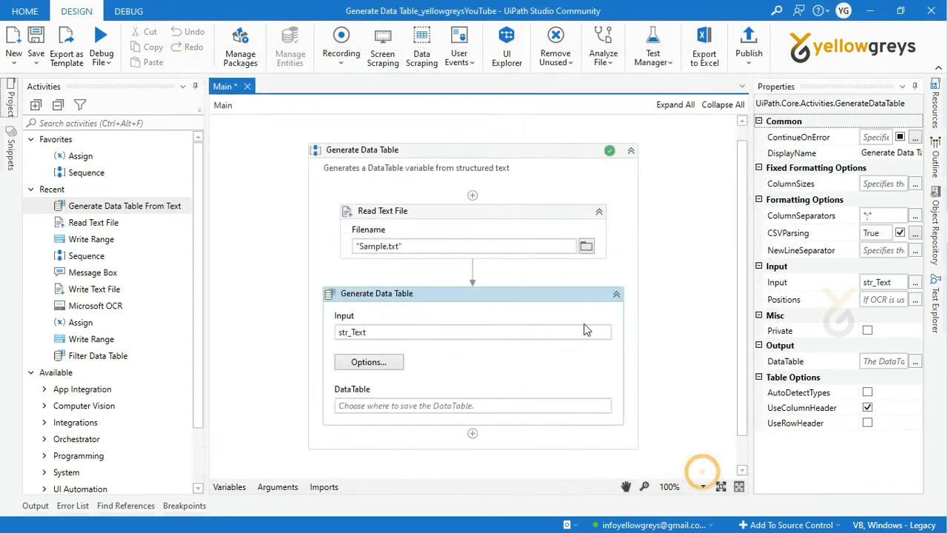
Output the table as dt_DataTable and write it to Sample Data Table.xlsx with Write Range
{"action": "left_click", "coordinate": [474, 406]}
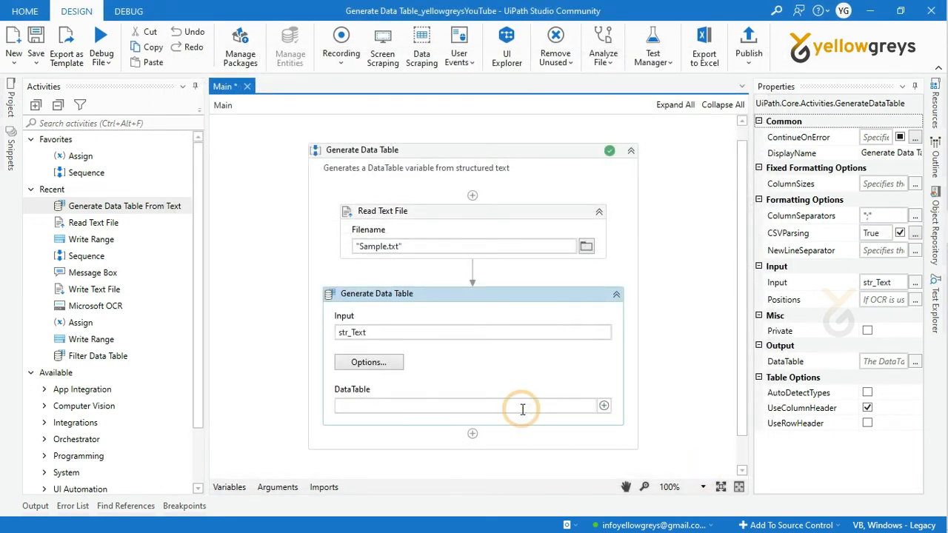
{"action": "type", "text": "dt_DataTable"}
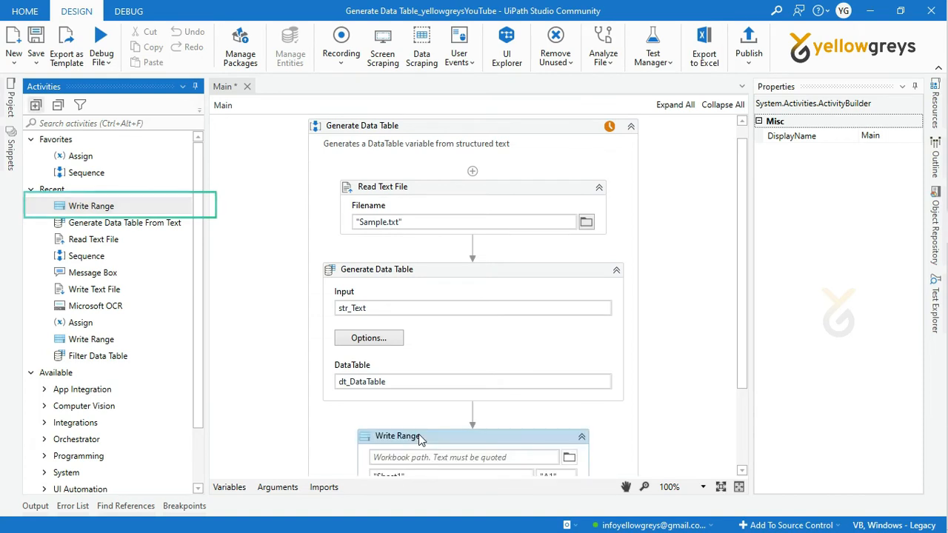
{"action": "left_click", "coordinate": [398, 435]}
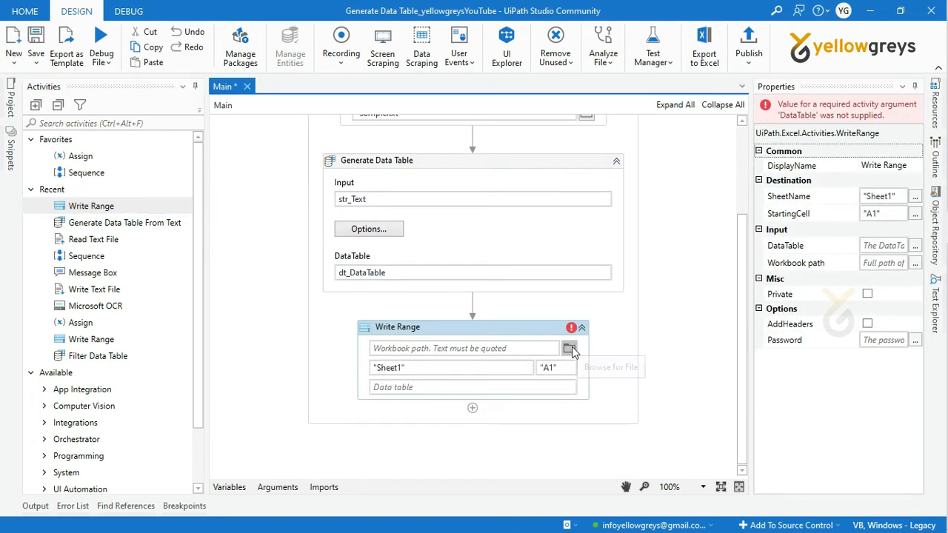
{"action": "left_click", "coordinate": [570, 348]}
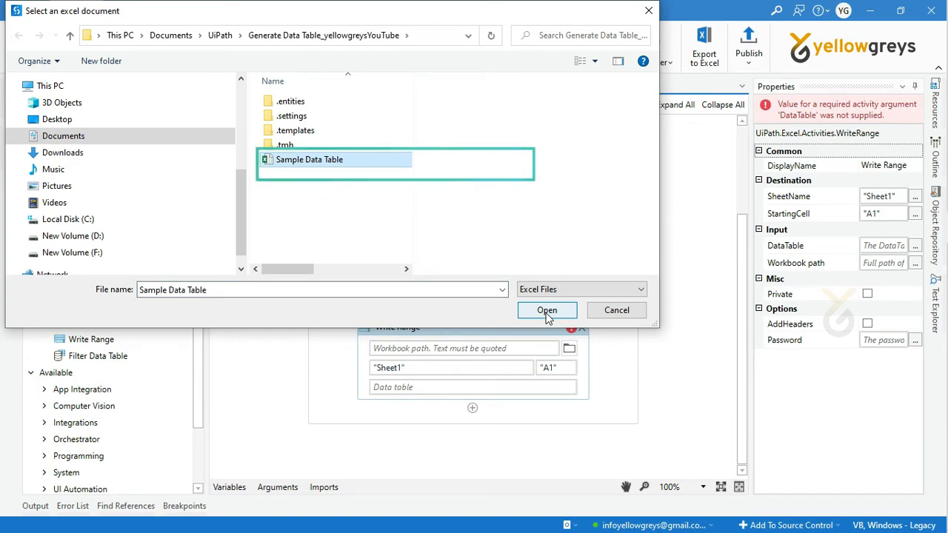
{"action": "left_click", "coordinate": [546, 309]}
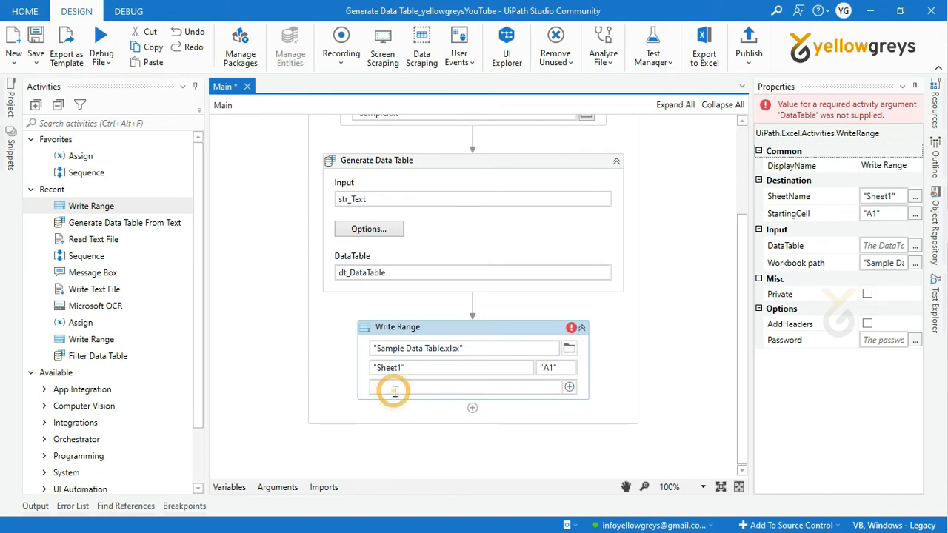
{"action": "type", "text": "dt_DataTable"}
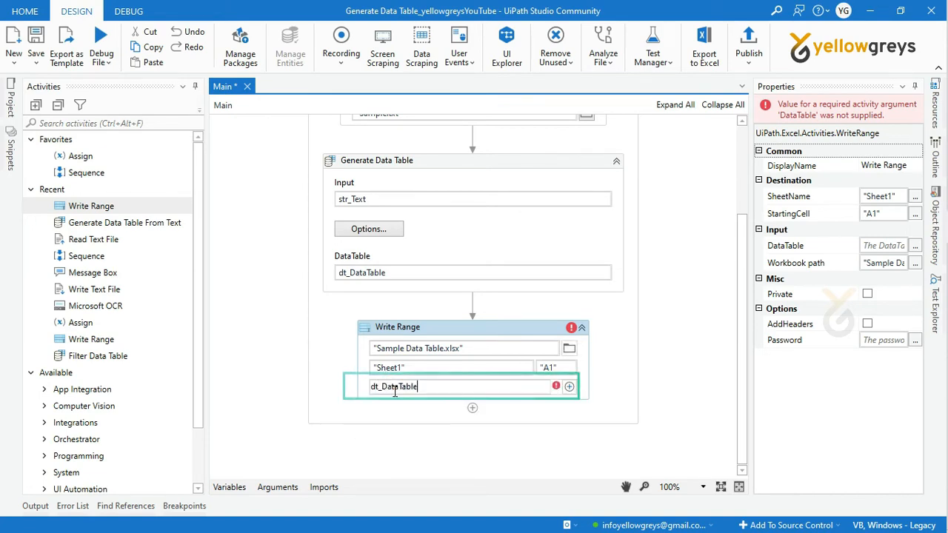
{"action": "left_click", "coordinate": [423, 327]}
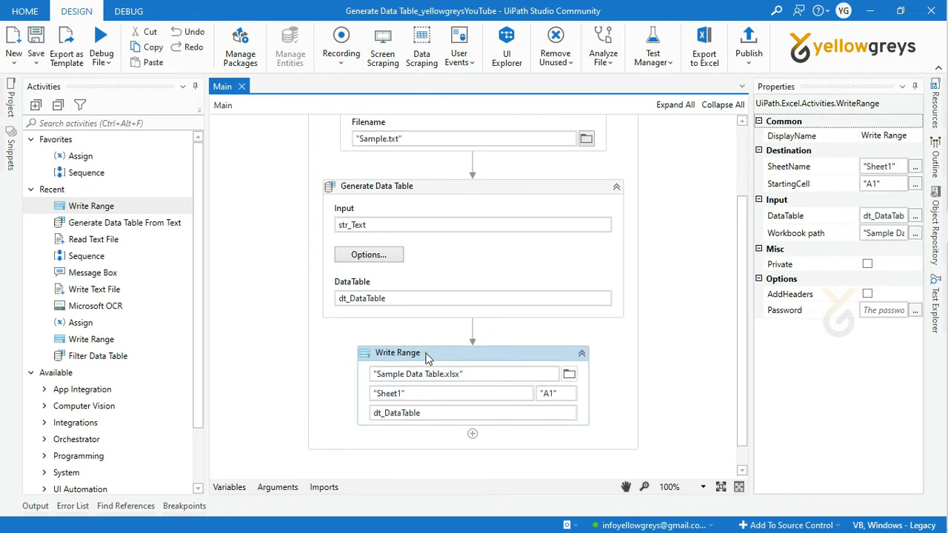
{"action": "left_click", "coordinate": [867, 295]}
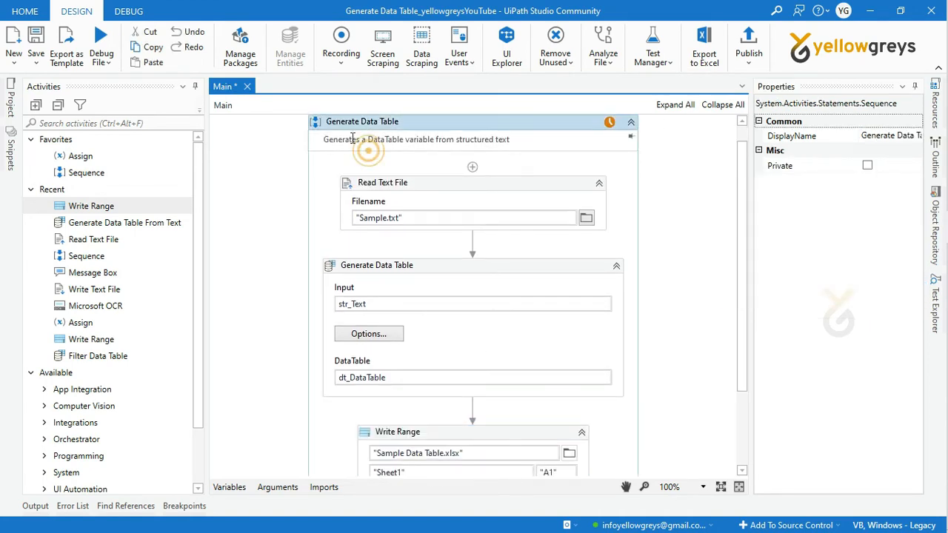
Debug the Generate Data Table sequence to completion and show the project files
{"action": "left_click", "coordinate": [102, 58]}
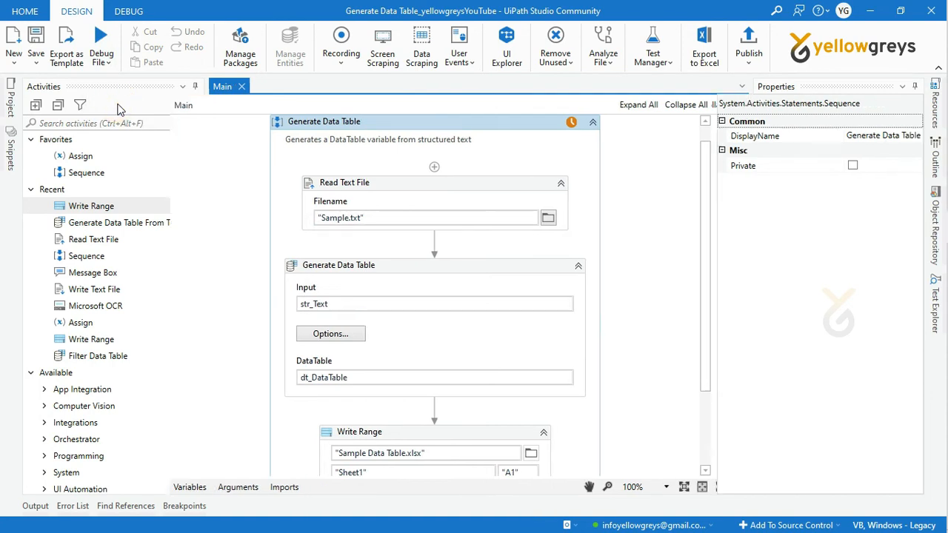
{"action": "left_click", "coordinate": [102, 45]}
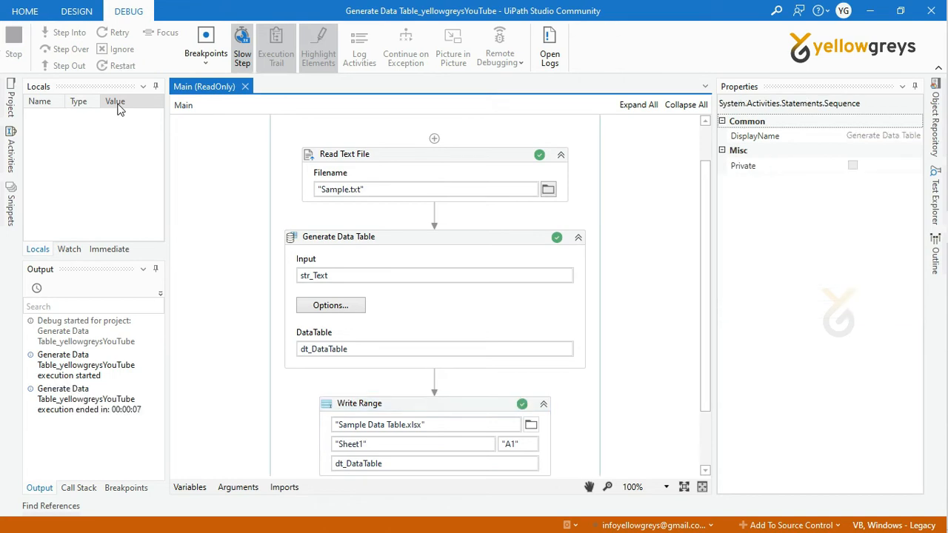
{"action": "left_click", "coordinate": [75, 10]}
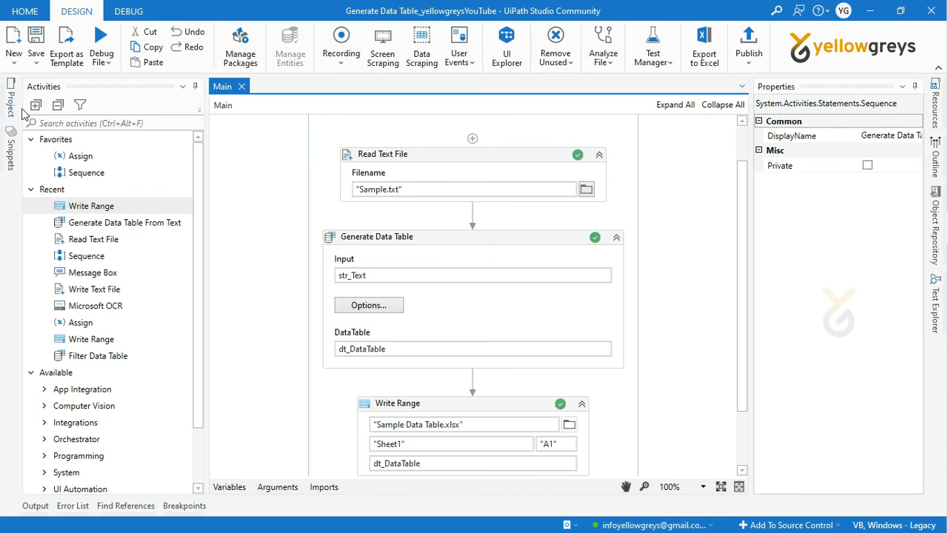
{"action": "left_click", "coordinate": [10, 96]}
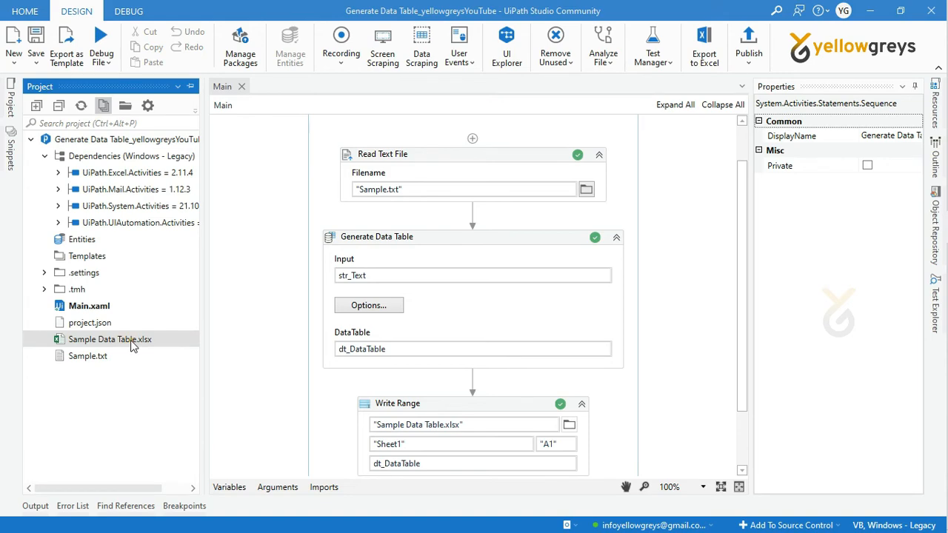
{"action": "double_click", "coordinate": [109, 339]}
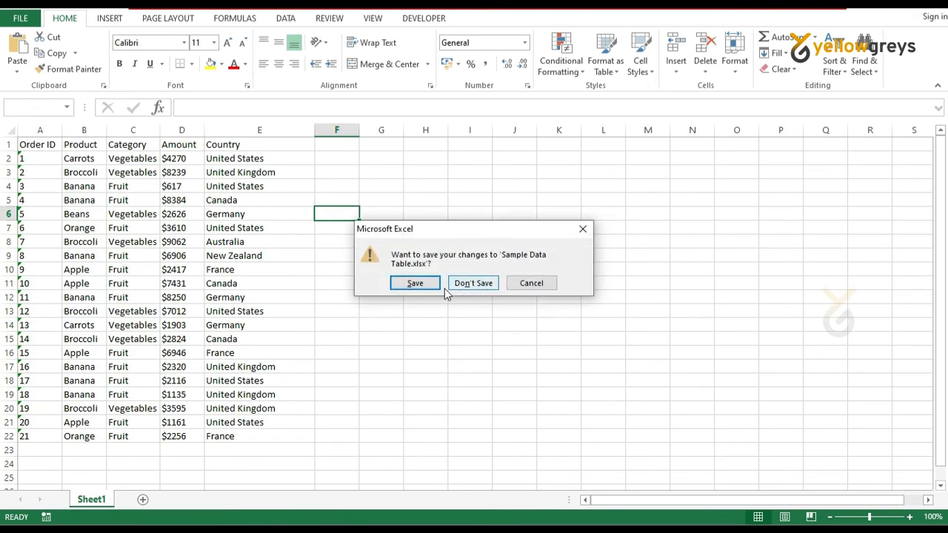
{"action": "left_click", "coordinate": [473, 283]}
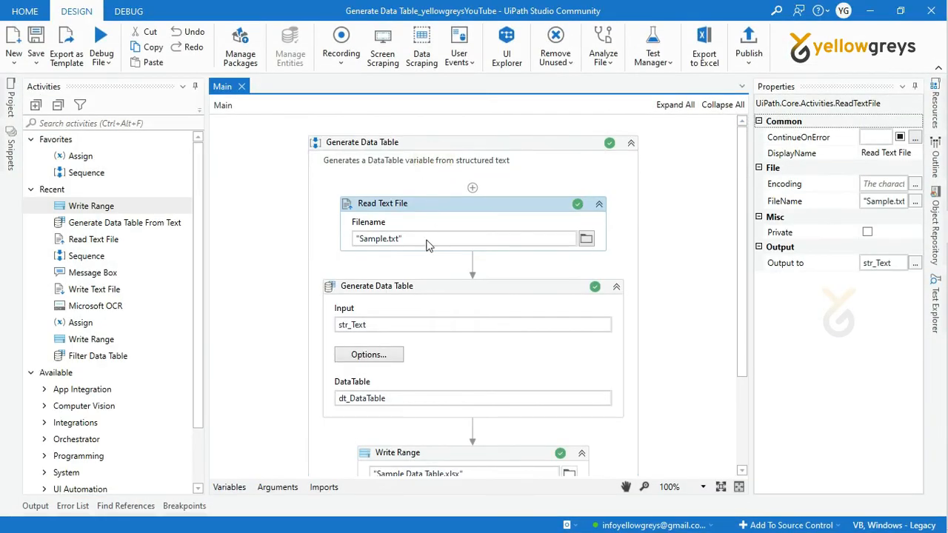